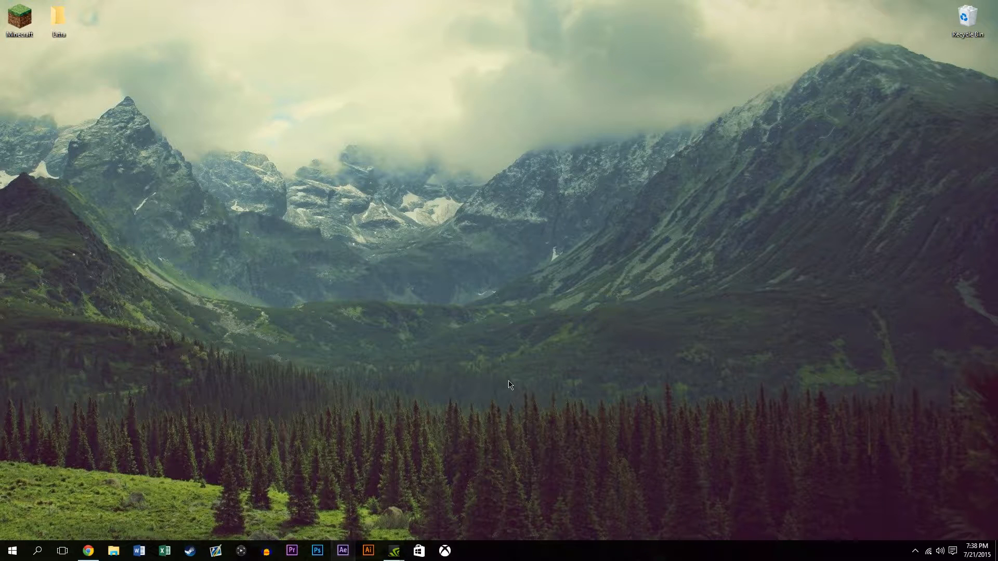
- Launch After Effects and create a 1920×1080, 59.94 fps, 10-second composition named 'Tutorial 002'
{"action": "left_click", "coordinate": [343, 551]}
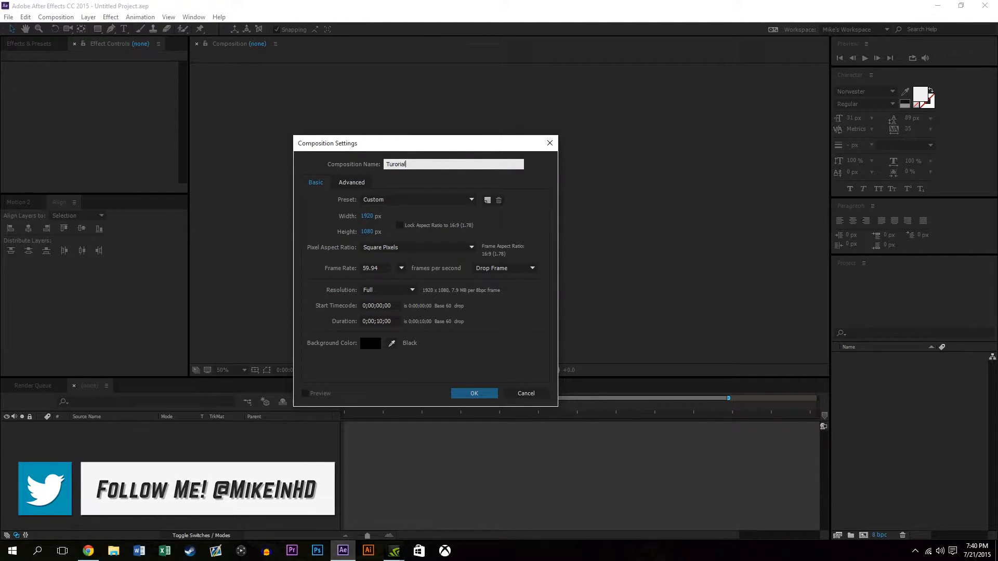
{"action": "type", "text": "002"}
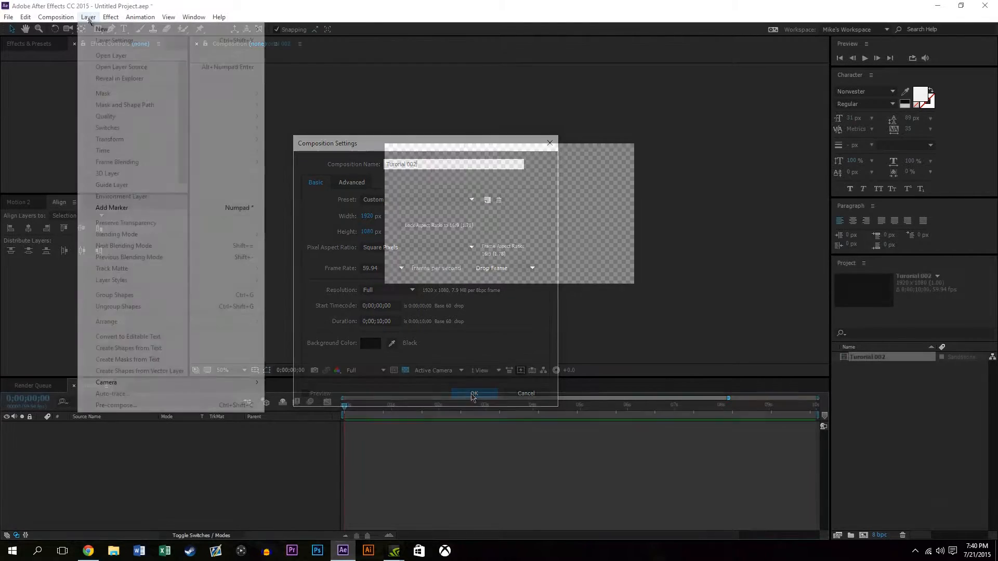
- Add a comp-size solid in a near-white colour as the background
{"action": "left_click", "coordinate": [474, 394]}
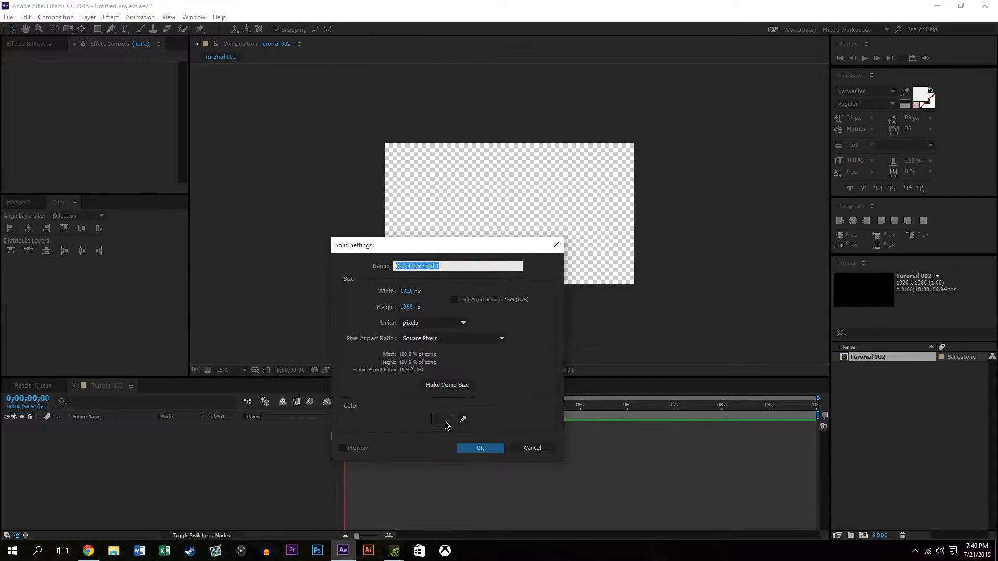
{"action": "left_click", "coordinate": [441, 419]}
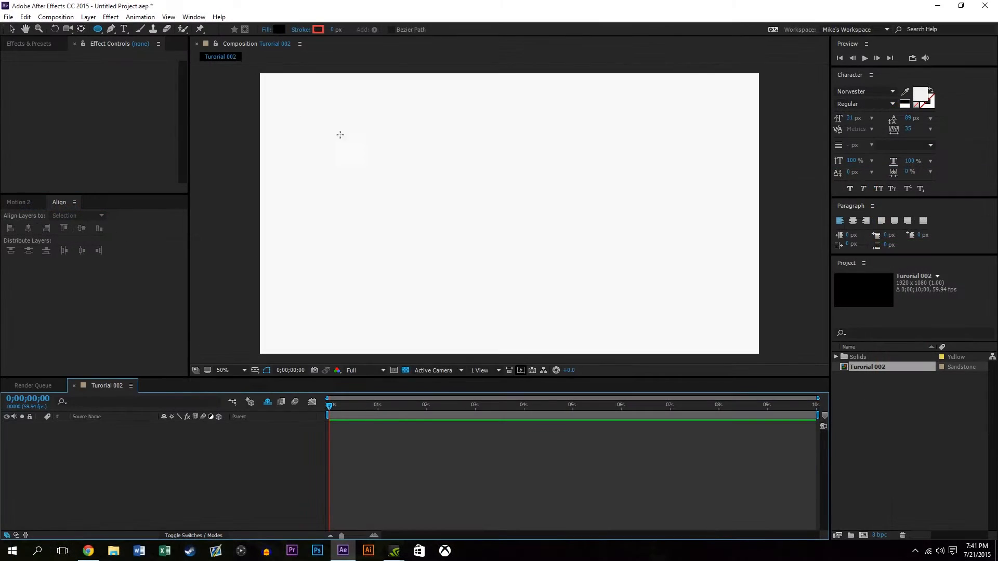
- Shift-drag a circle at the frame centre and give it a blue fill
{"action": "left_click_drag", "start_coordinate": [355, 138], "coordinate": [452, 232]}
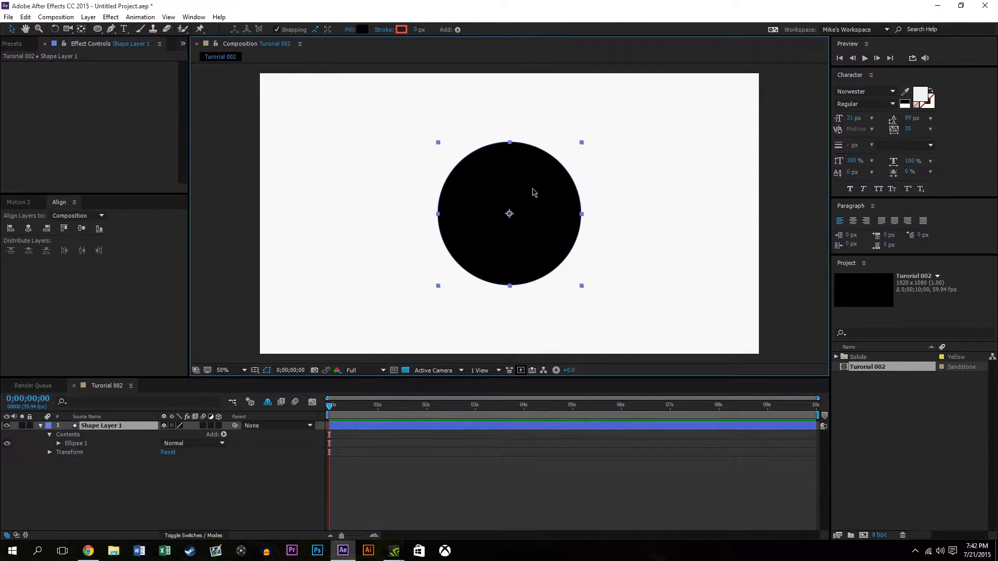
{"action": "left_click", "coordinate": [363, 29]}
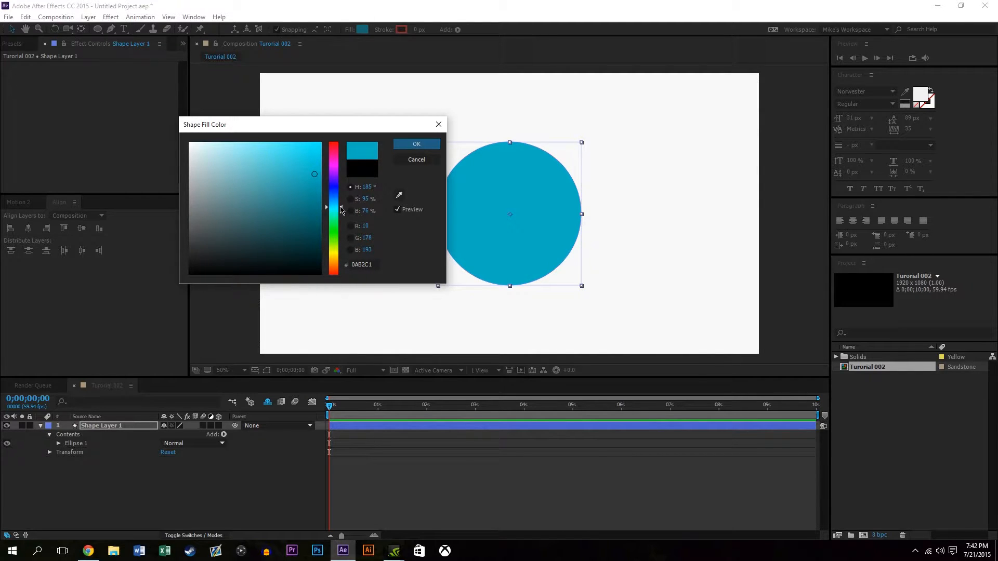
{"action": "left_click", "coordinate": [416, 144]}
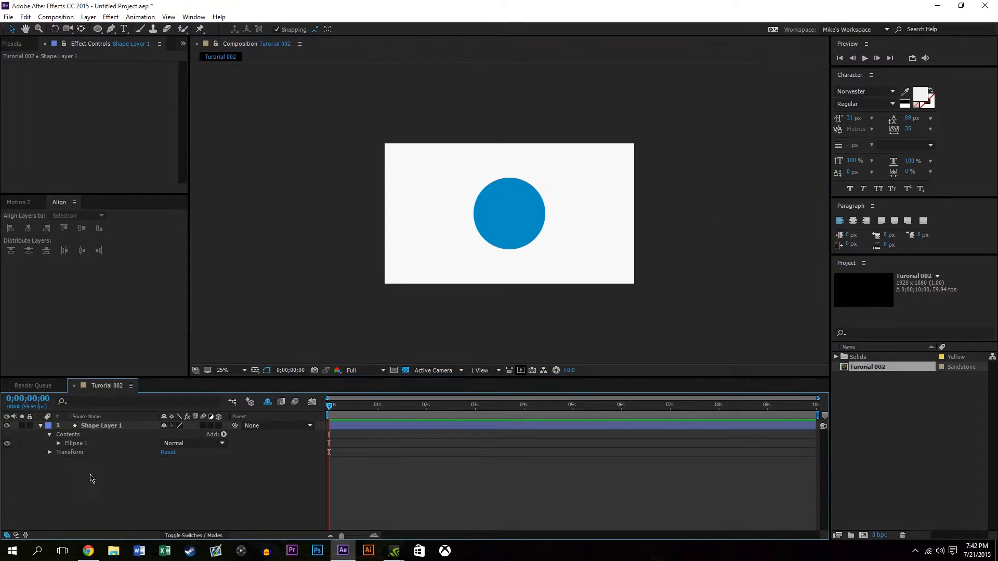
- Scale Shape Layer 1 to 5% and drag its Ellipse group up above centre
{"action": "left_click", "coordinate": [101, 425]}
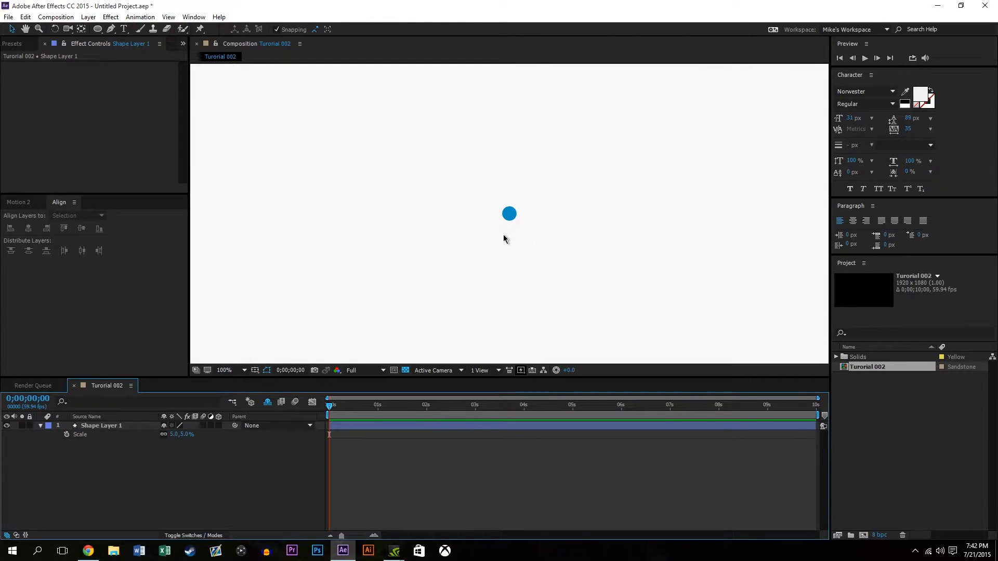
{"action": "left_click", "coordinate": [102, 425]}
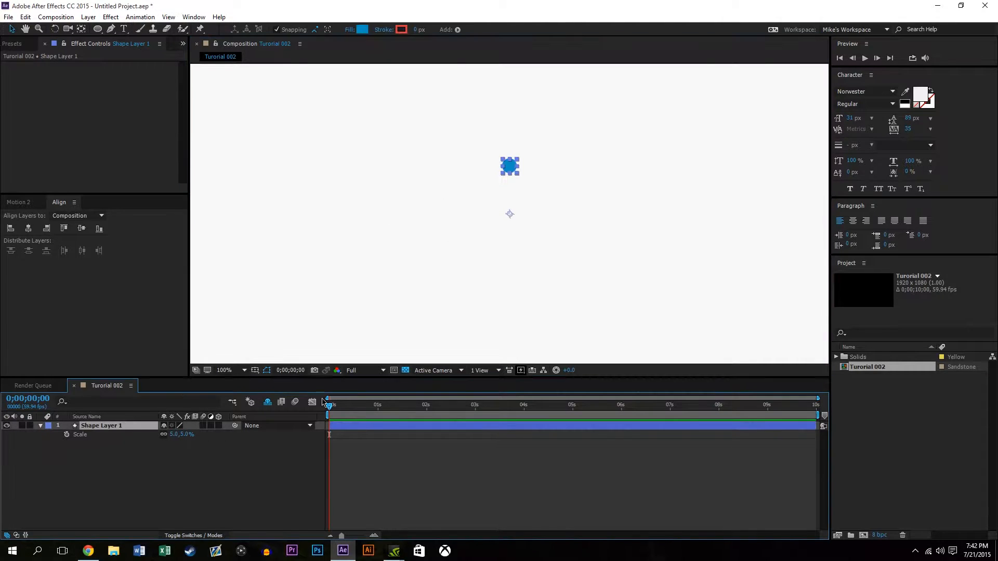
- Keyframe Rotation at 0 at 1 s and 1x+0 at 3 s, scrubbing to preview
{"action": "left_click_drag", "start_coordinate": [328, 405], "coordinate": [378, 405]}
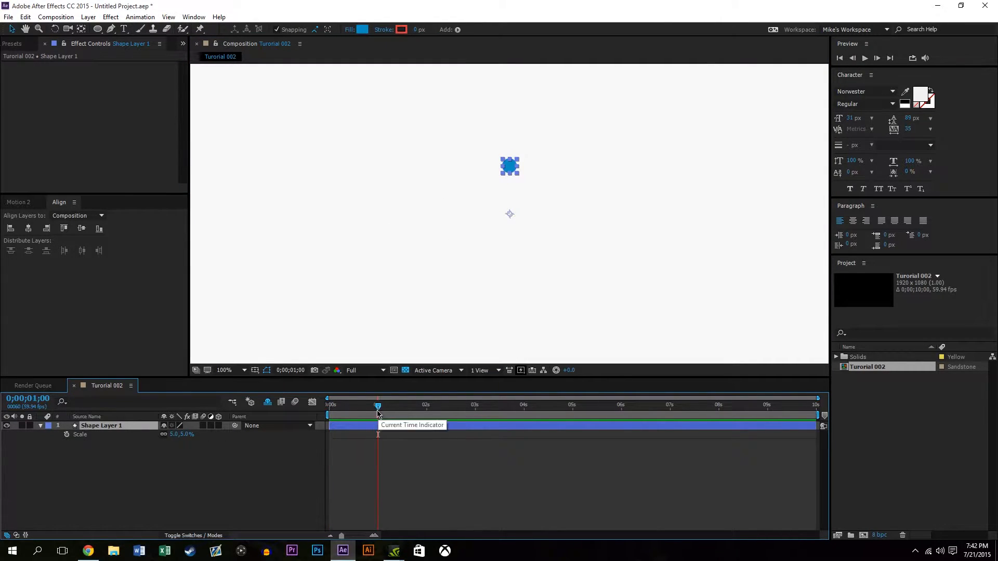
{"action": "key", "text": "r"}
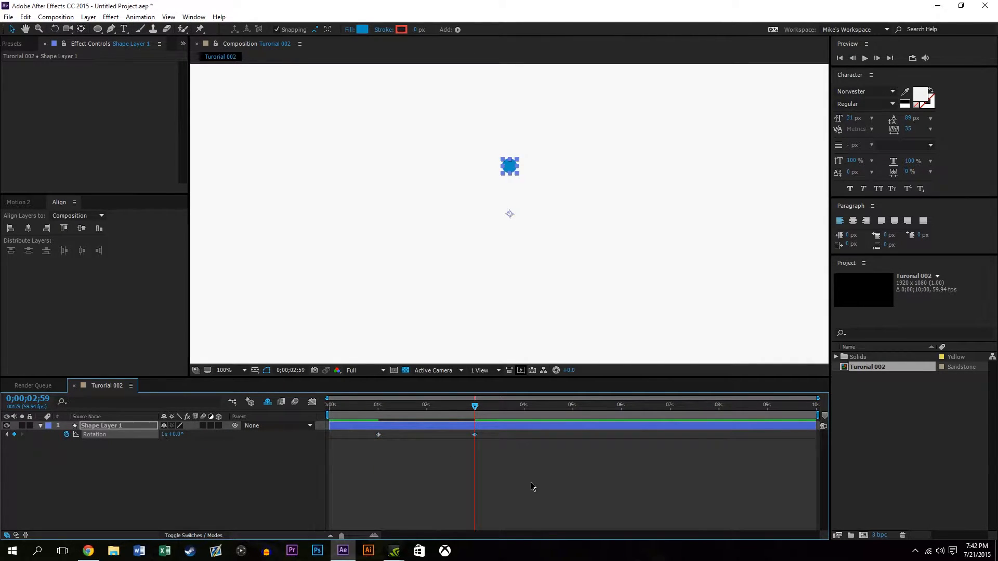
{"action": "left_click", "coordinate": [411, 405]}
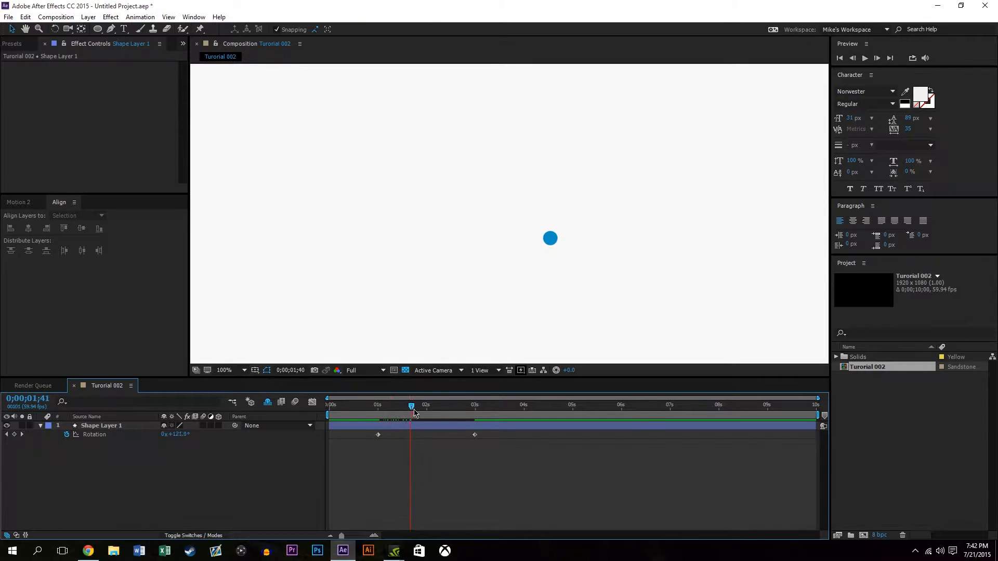
{"action": "left_click_drag", "start_coordinate": [411, 405], "coordinate": [403, 405]}
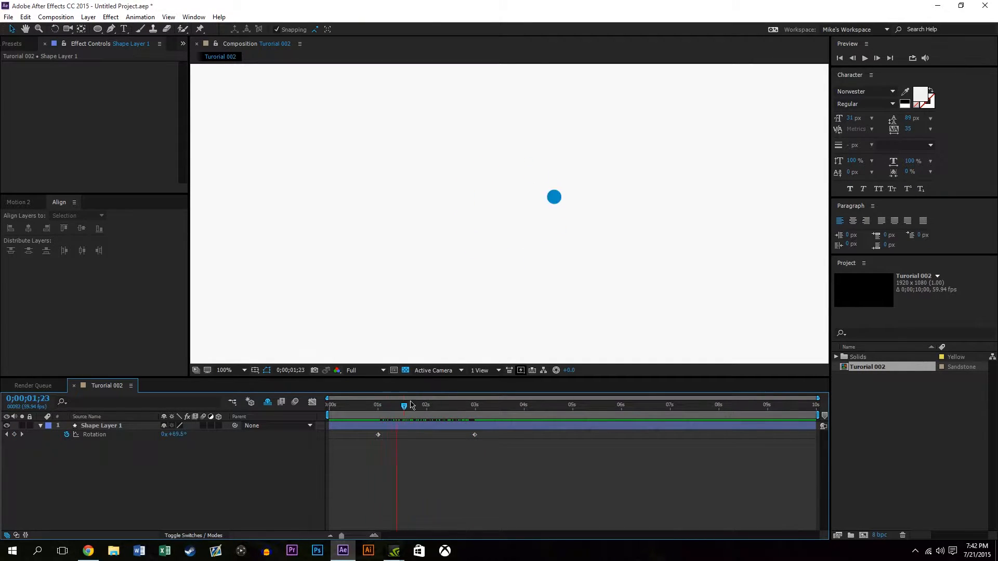
{"action": "left_click", "coordinate": [493, 405]}
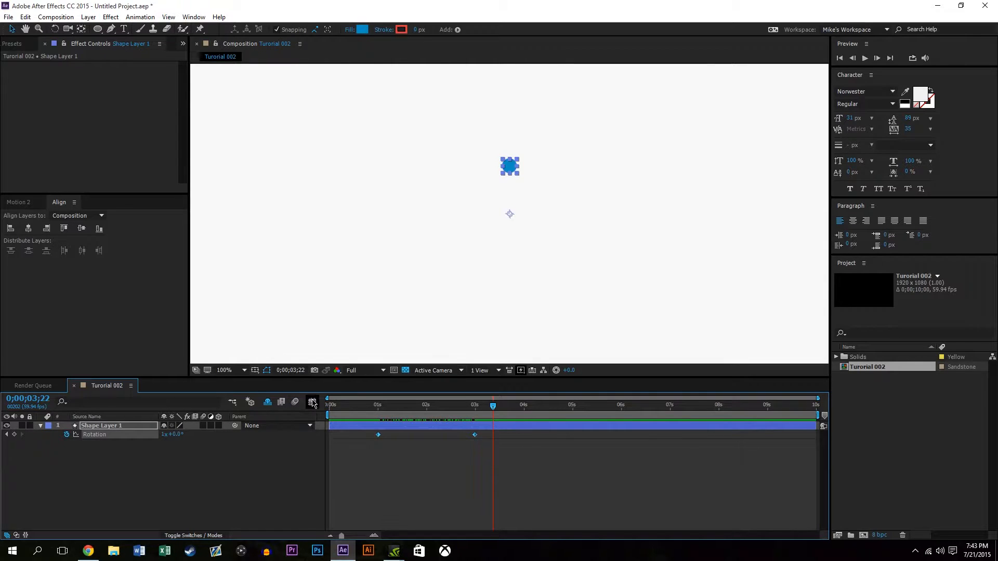
- Apply Easy Ease to both Rotation keyframes in the Graph Editor
{"action": "left_click", "coordinate": [312, 402]}
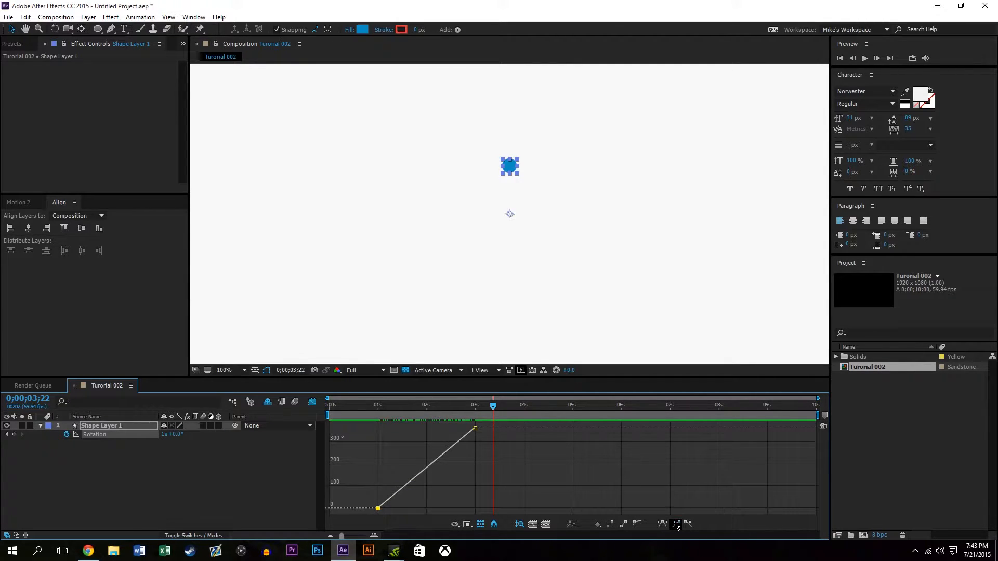
{"action": "left_click", "coordinate": [676, 524]}
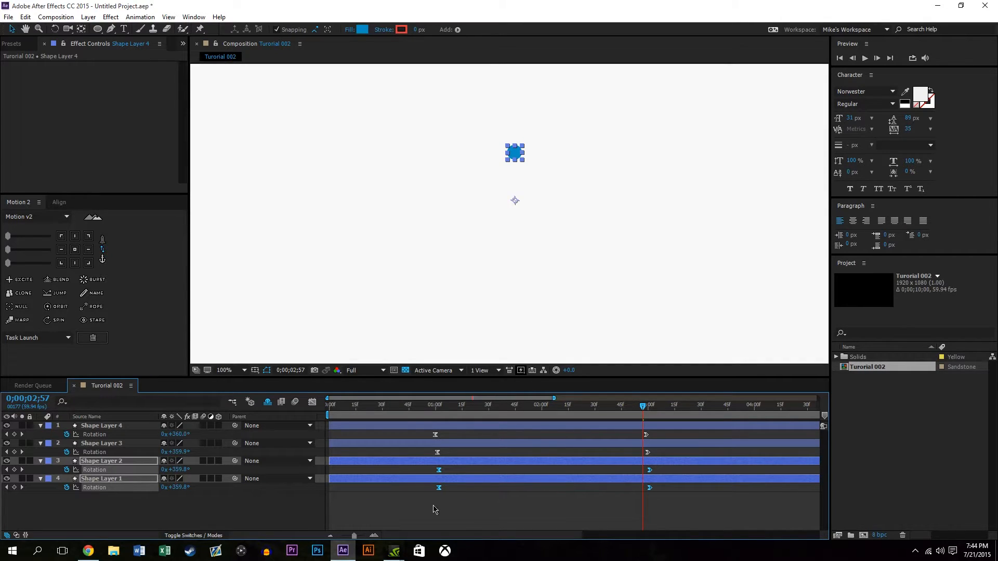
- Duplicate the circle into Shape Layers 2–4, then select Shape Layer 1 alone
{"action": "left_click", "coordinate": [118, 479]}
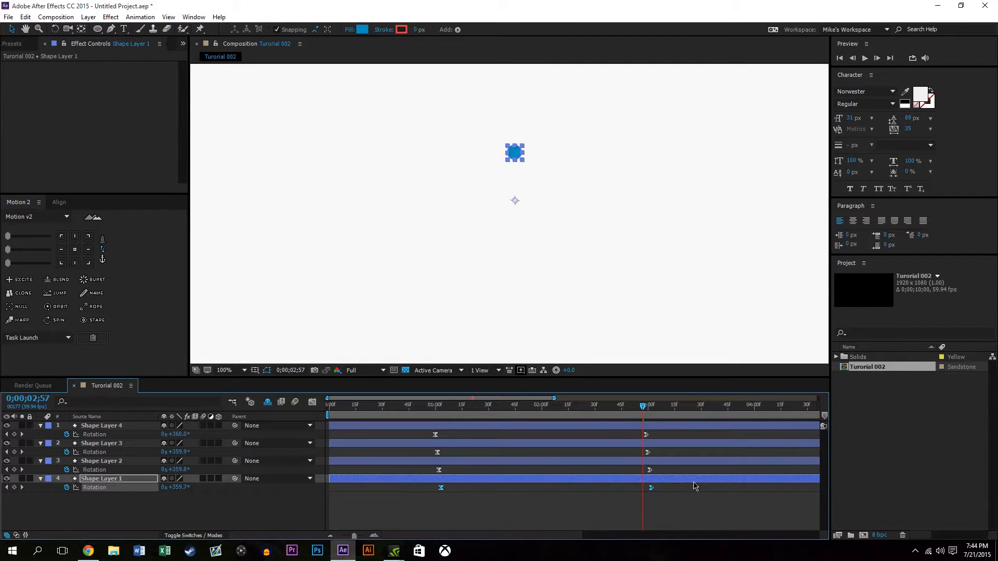
- Drag the four layers' ending Rotation keyframes earlier, setting preview resolution and scrubbing to check
{"action": "left_click", "coordinate": [694, 513]}
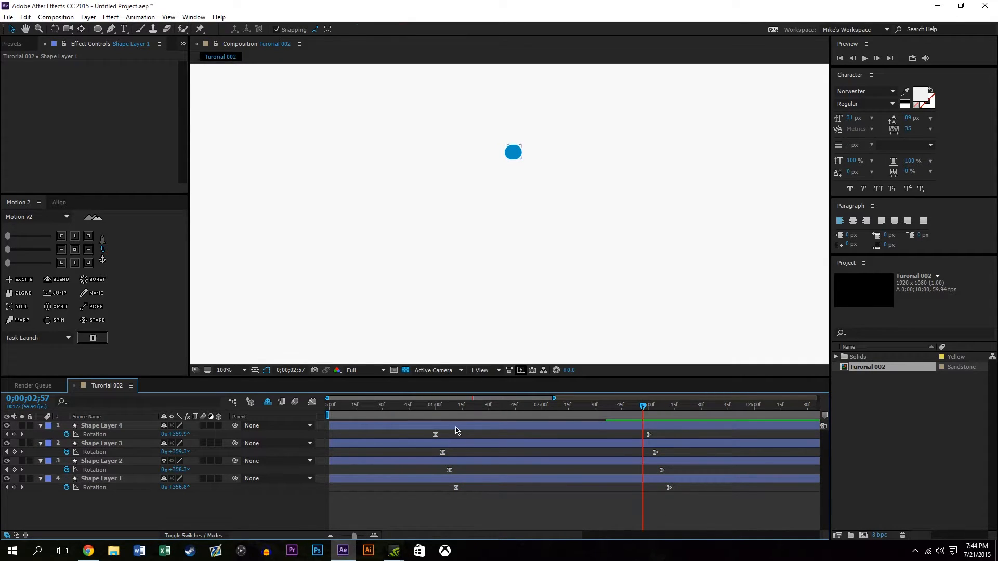
{"action": "left_click_drag", "start_coordinate": [643, 405], "coordinate": [484, 404]}
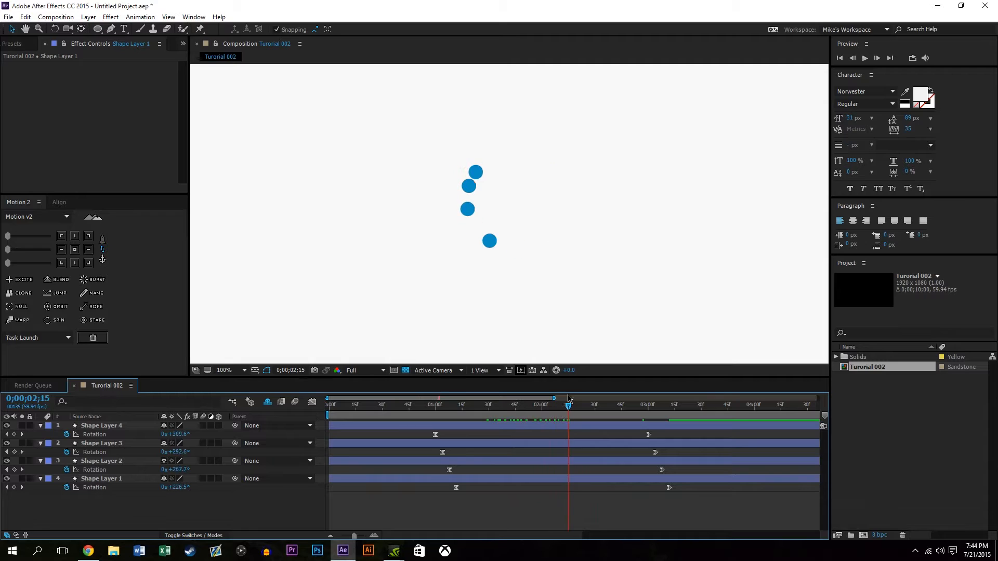
{"action": "left_click", "coordinate": [362, 370]}
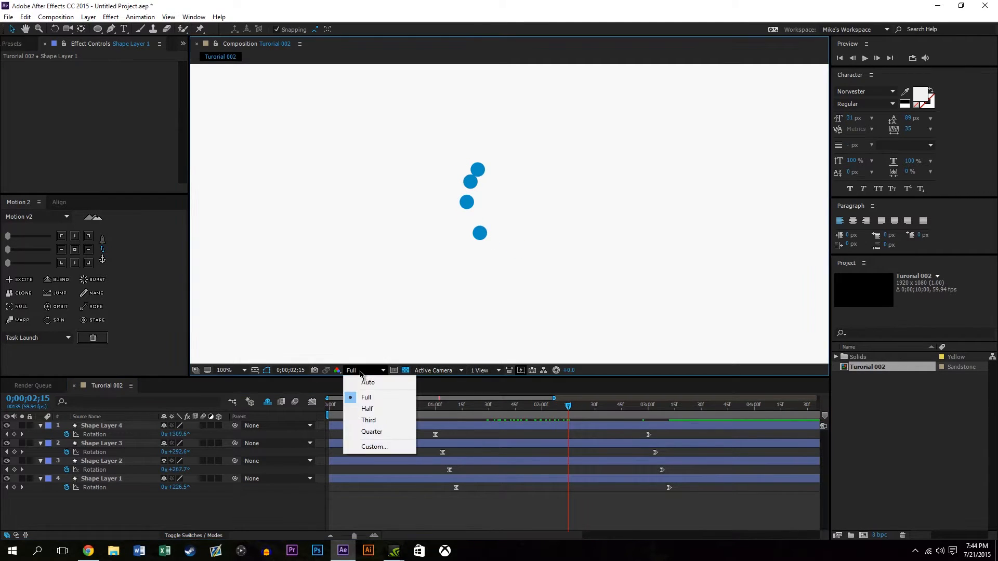
{"action": "left_click", "coordinate": [366, 409]}
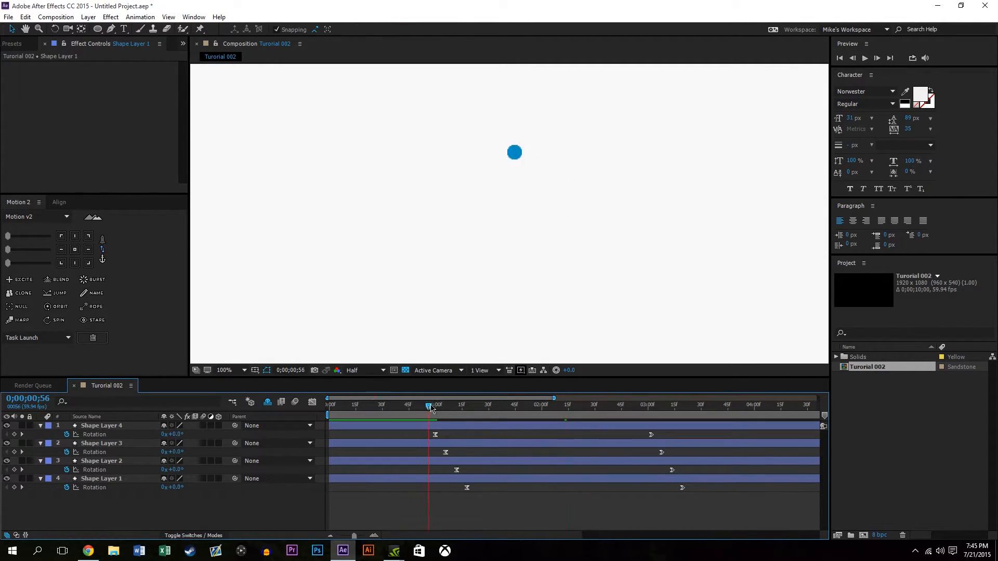
{"action": "left_click_drag", "start_coordinate": [429, 405], "coordinate": [621, 405]}
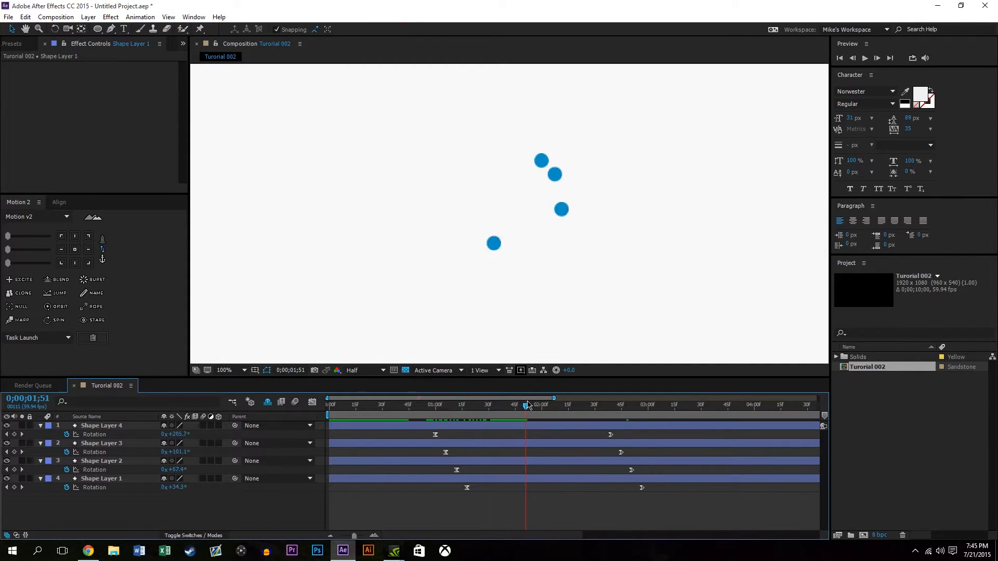
{"action": "left_click_drag", "start_coordinate": [528, 405], "coordinate": [514, 405]}
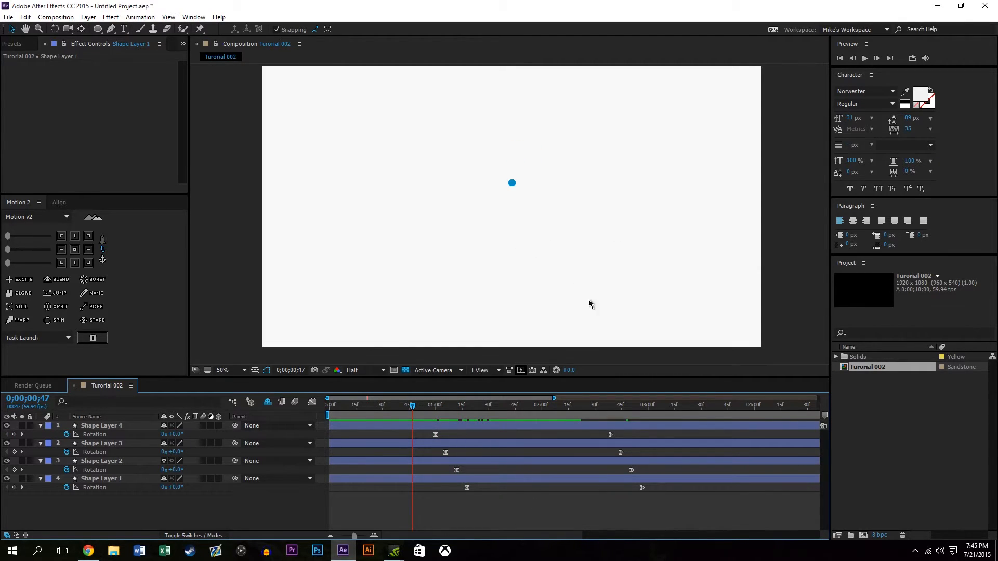
{"action": "left_click", "coordinate": [865, 57]}
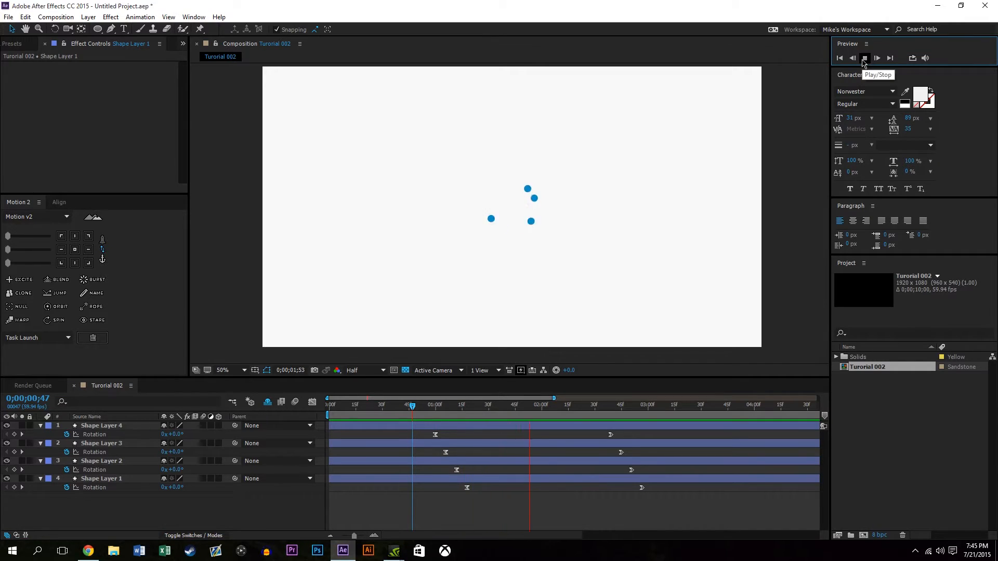
{"action": "left_click", "coordinate": [864, 57]}
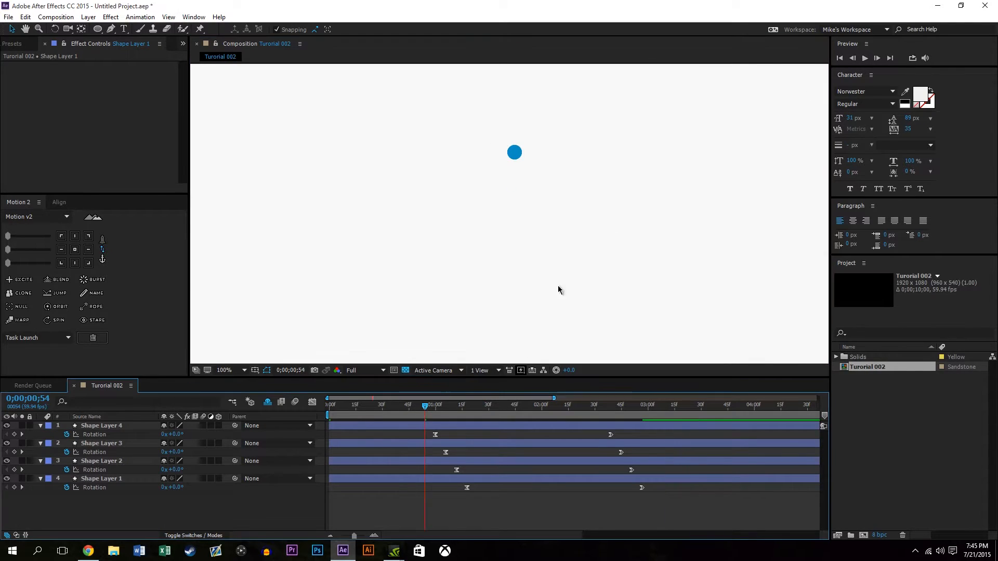
{"action": "left_click", "coordinate": [864, 57]}
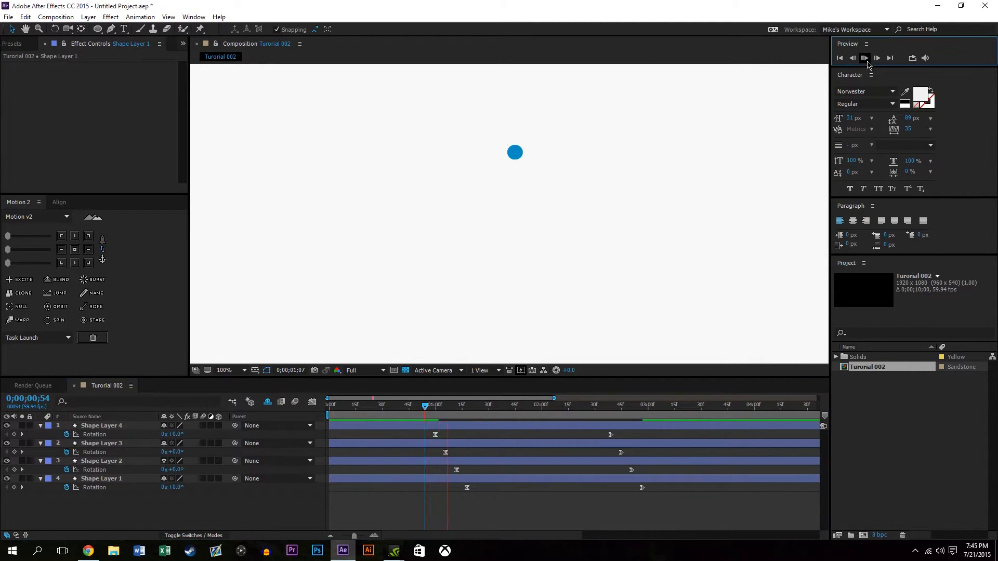
{"action": "left_click", "coordinate": [864, 58]}
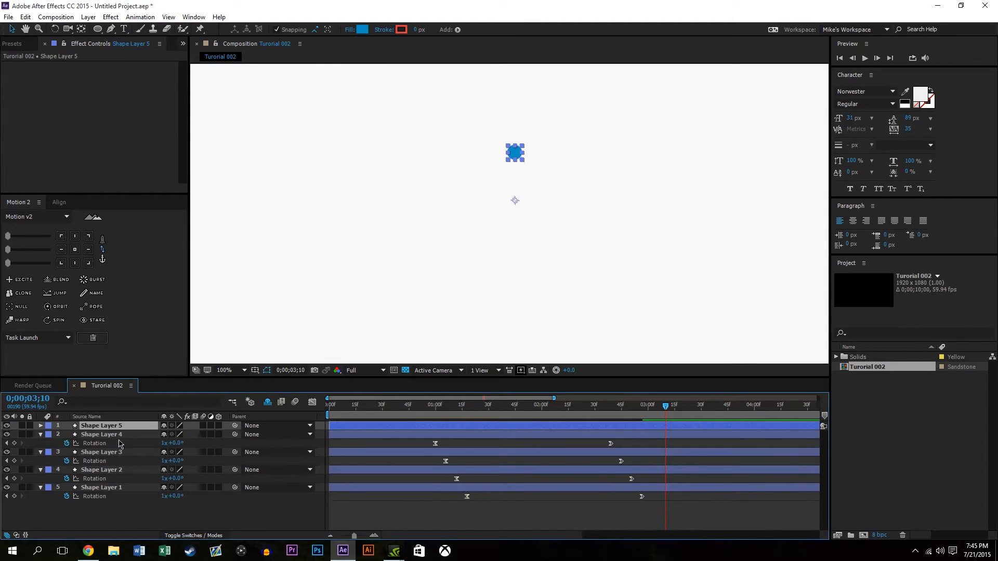
- Rename the new circle layer in the timeline to 'Grow'
{"action": "double_click", "coordinate": [102, 425]}
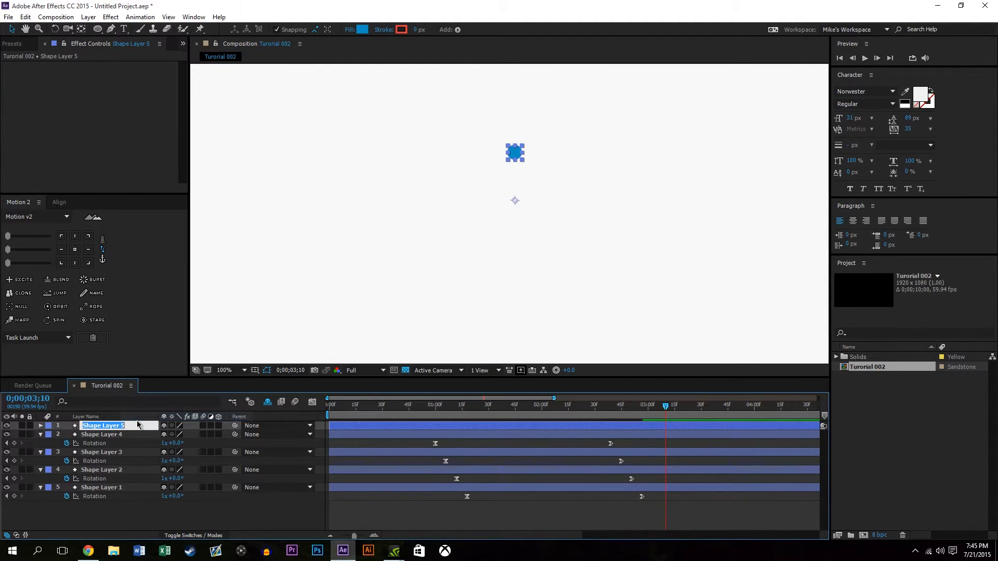
{"action": "type", "text": "Grow"}
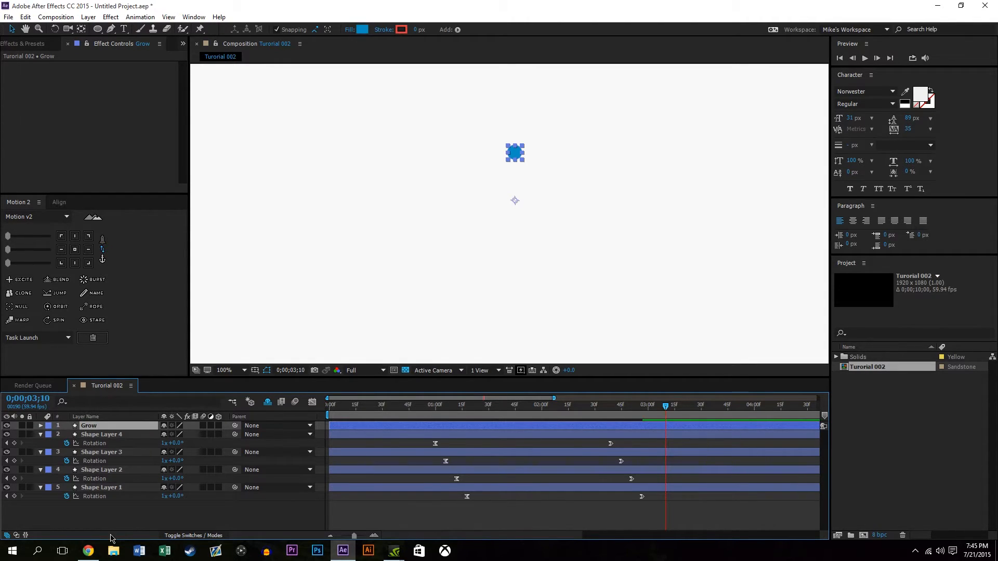
{"action": "mouse_move", "coordinate": [597, 284]}
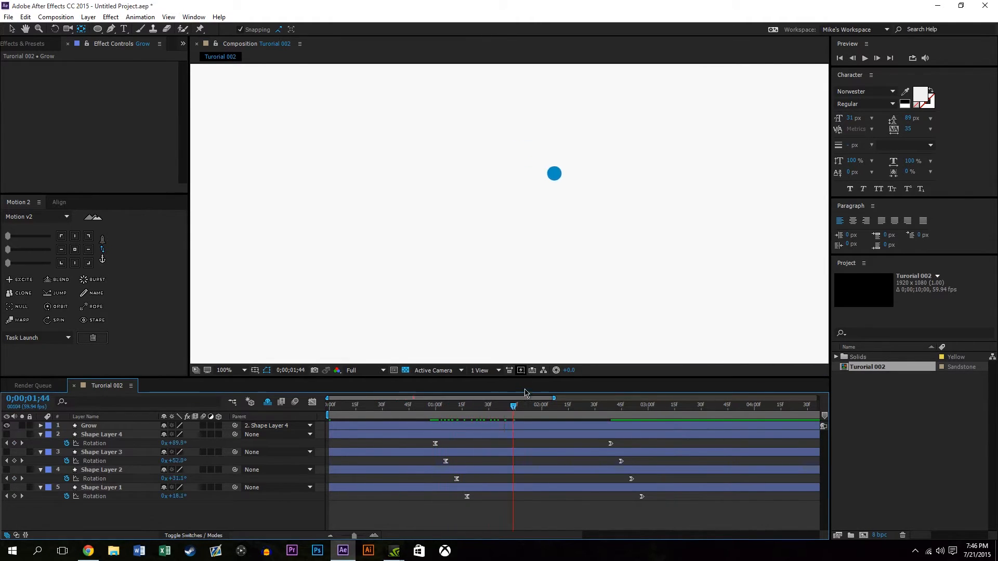
- Scrub the timeline to check Grow scaling toward 156% as the dots bunch
{"action": "left_click_drag", "start_coordinate": [513, 405], "coordinate": [476, 405]}
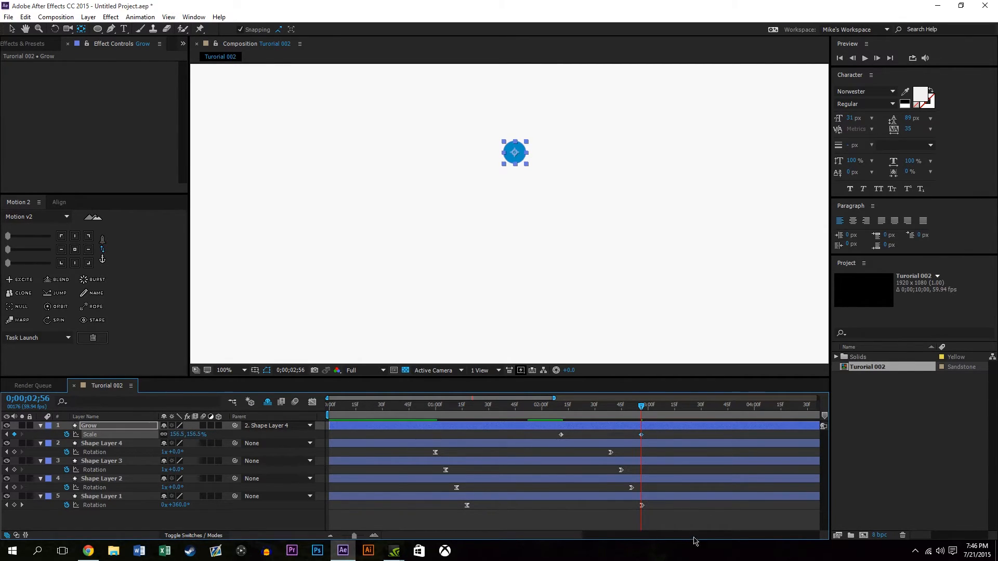
{"action": "left_click_drag", "start_coordinate": [641, 404], "coordinate": [516, 404]}
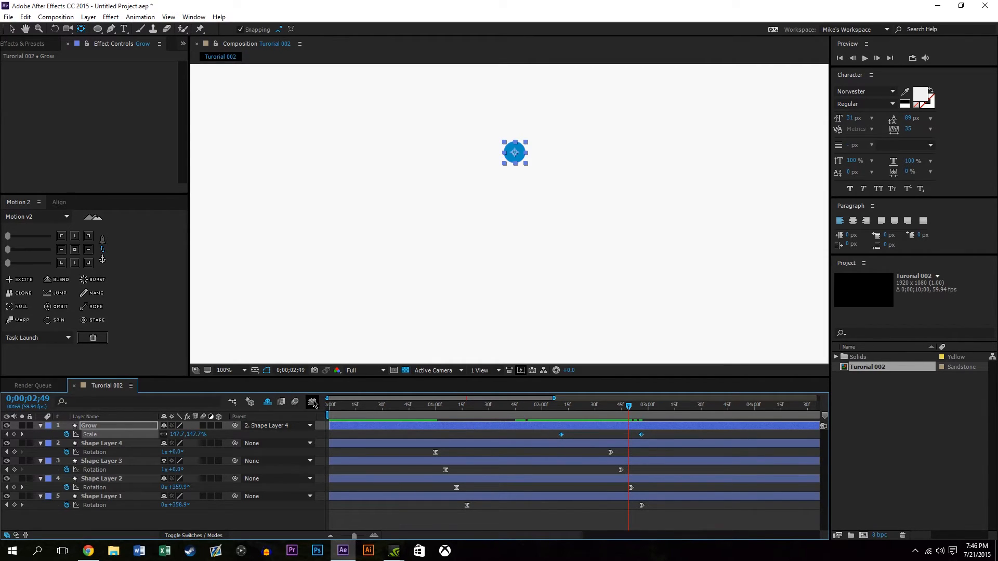
- In the Graph Editor, drag Grow's Scale Bezier handles for a fast start and eased finish
{"action": "left_click", "coordinate": [312, 401]}
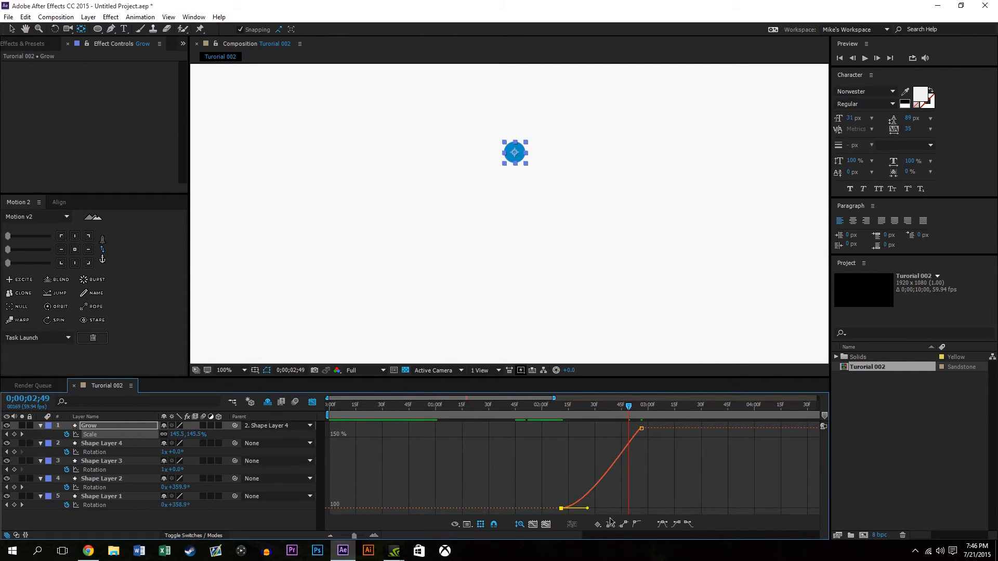
{"action": "left_click_drag", "start_coordinate": [586, 508], "coordinate": [618, 511]}
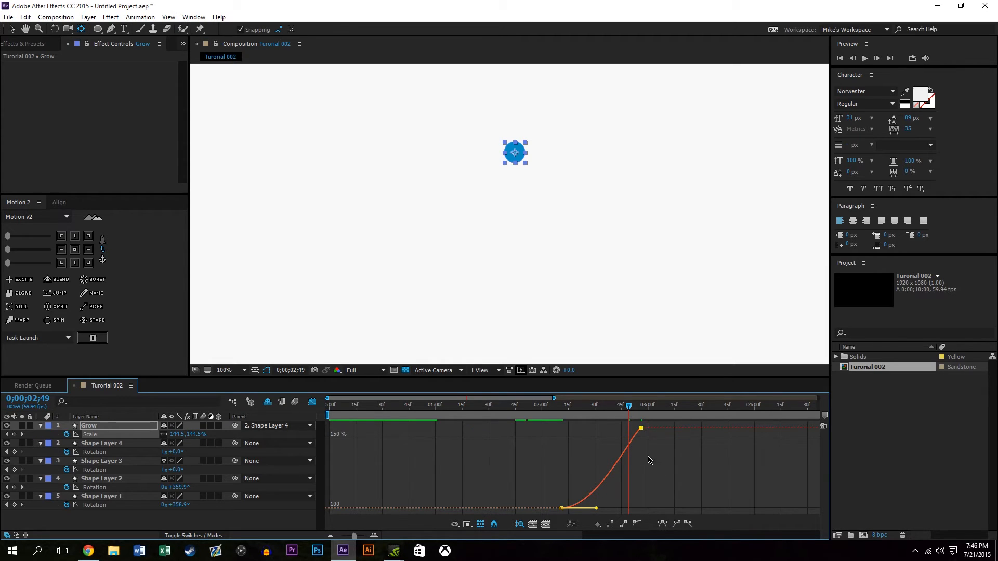
{"action": "left_click_drag", "start_coordinate": [640, 427], "coordinate": [614, 429]}
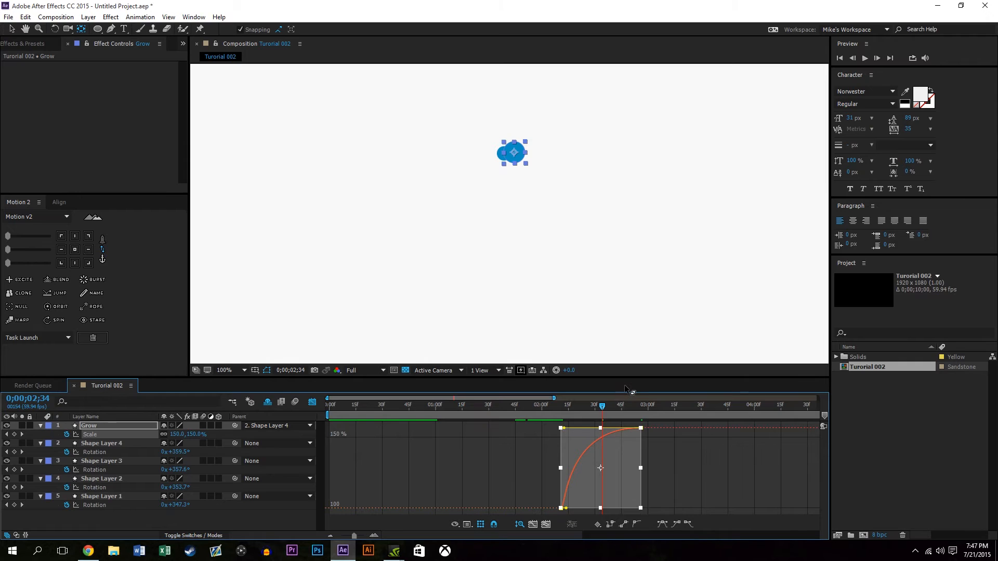
{"action": "left_click", "coordinate": [311, 402]}
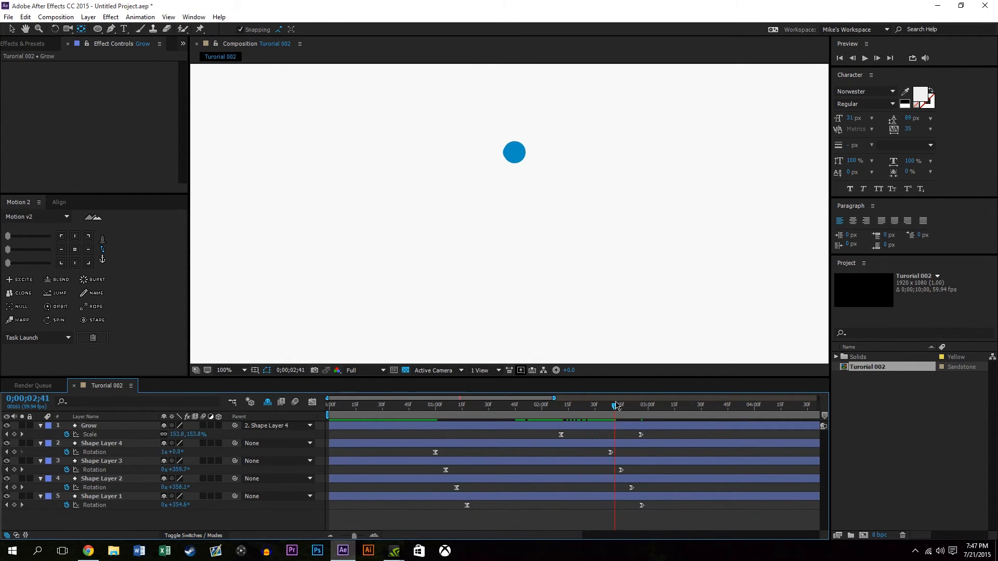
- Scrub the dots' motion and shift Grow's final Scale keyframe earlier to match the bunching
{"action": "left_click_drag", "start_coordinate": [616, 398], "coordinate": [549, 398]}
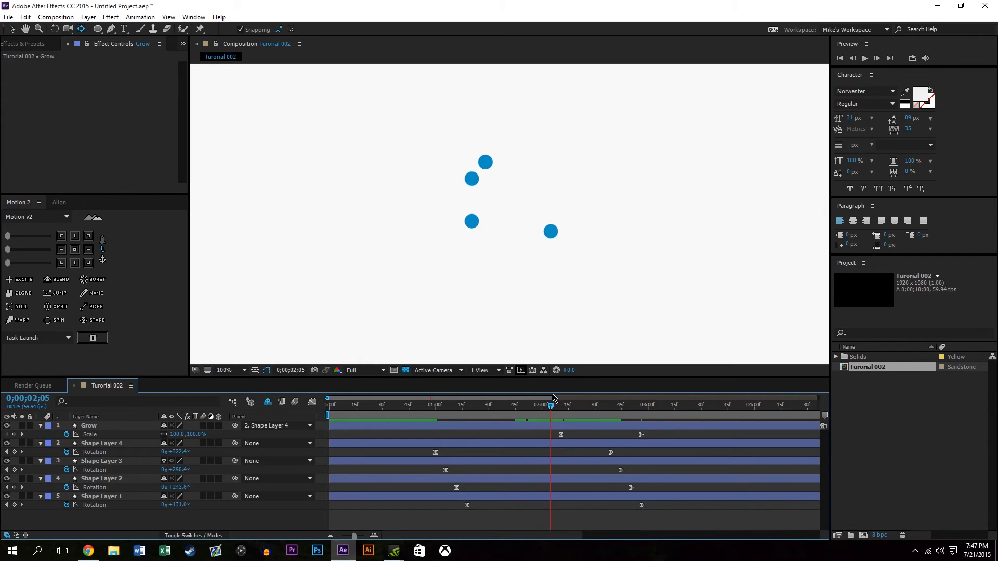
{"action": "left_click_drag", "start_coordinate": [551, 395], "coordinate": [545, 395]}
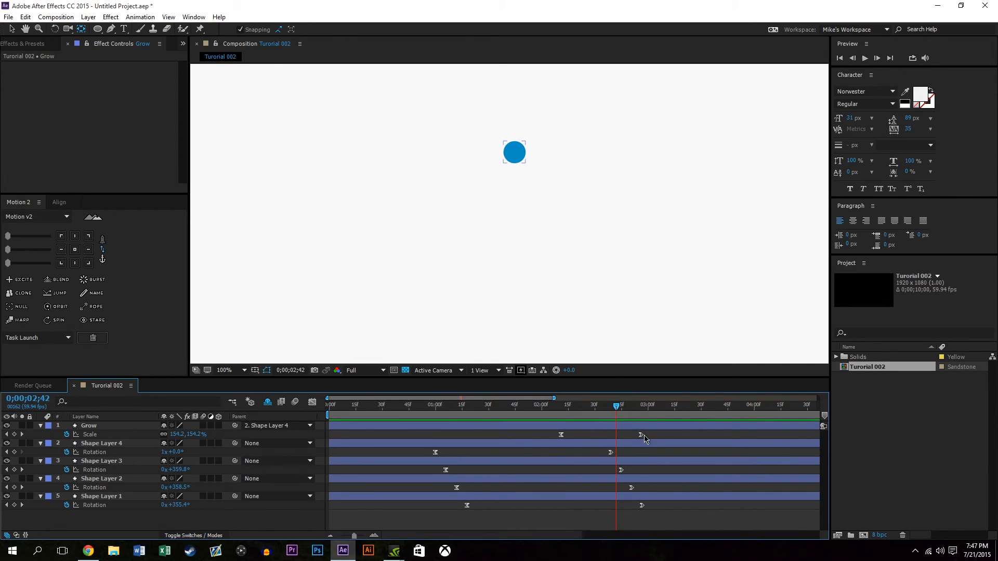
{"action": "left_click_drag", "start_coordinate": [640, 435], "coordinate": [616, 434]}
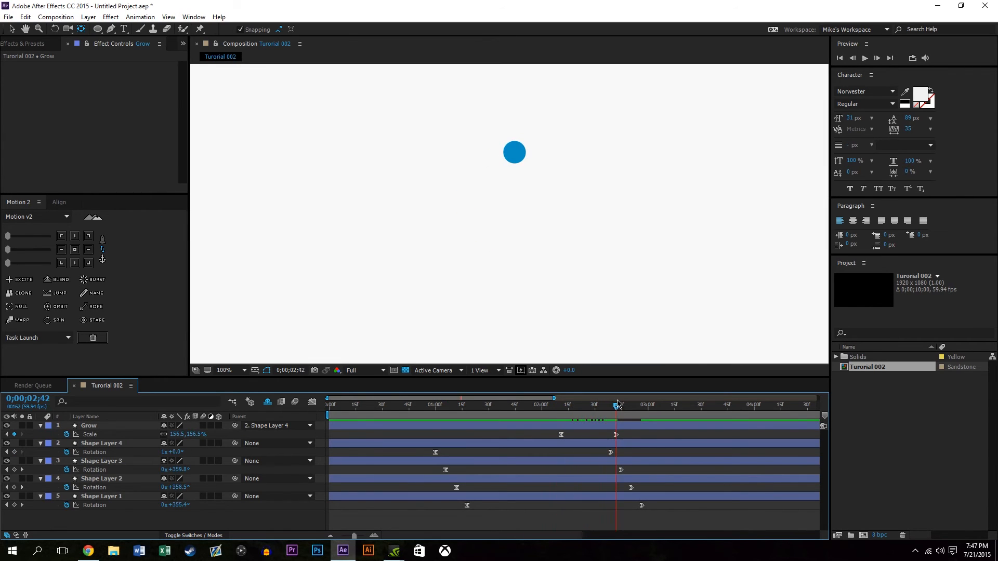
{"action": "left_click_drag", "start_coordinate": [618, 398], "coordinate": [608, 398]}
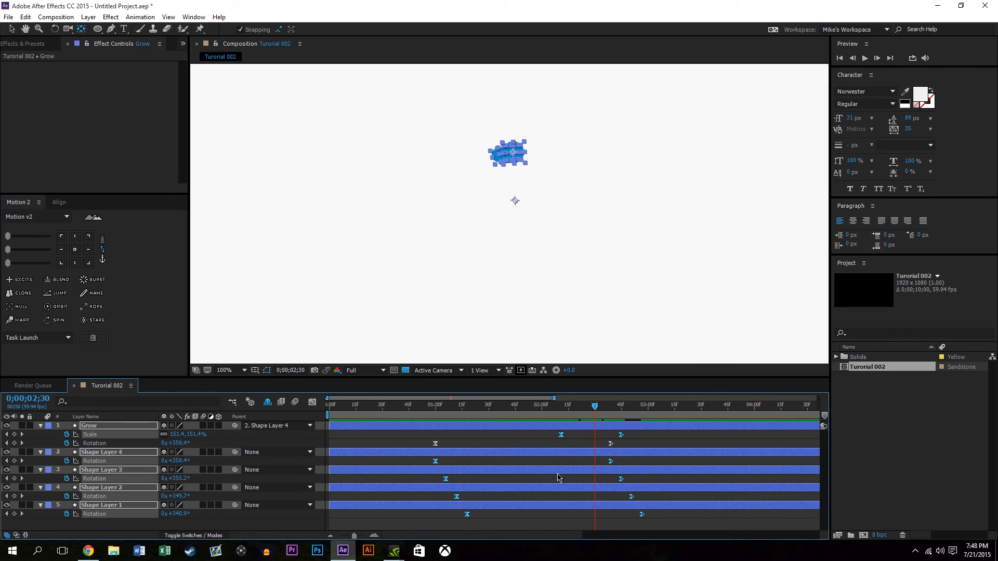
- Marquee-select the ending Rotation keyframes of Shape Layers 1, 2 and 3
{"action": "left_click_drag", "start_coordinate": [474, 465], "coordinate": [678, 522]}
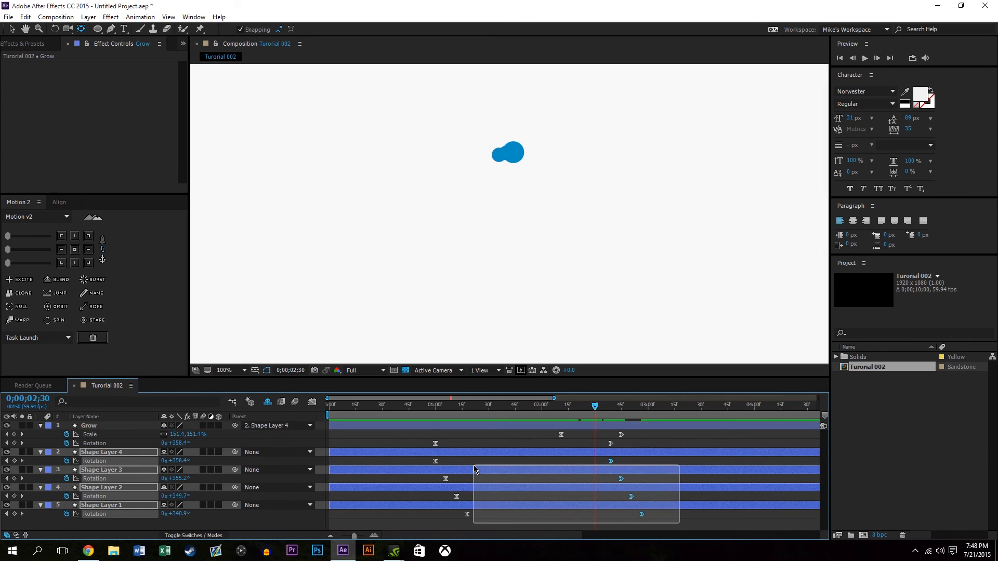